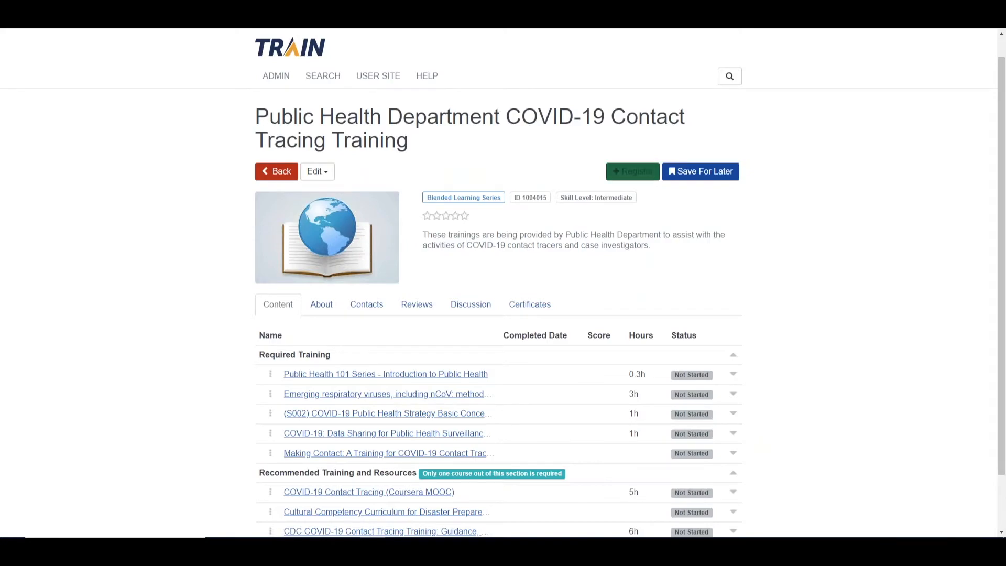
Enter the suggested ContactTracer code in the Registration Code box and confirm it with OK.
{"action": "left_click", "coordinate": [631, 171]}
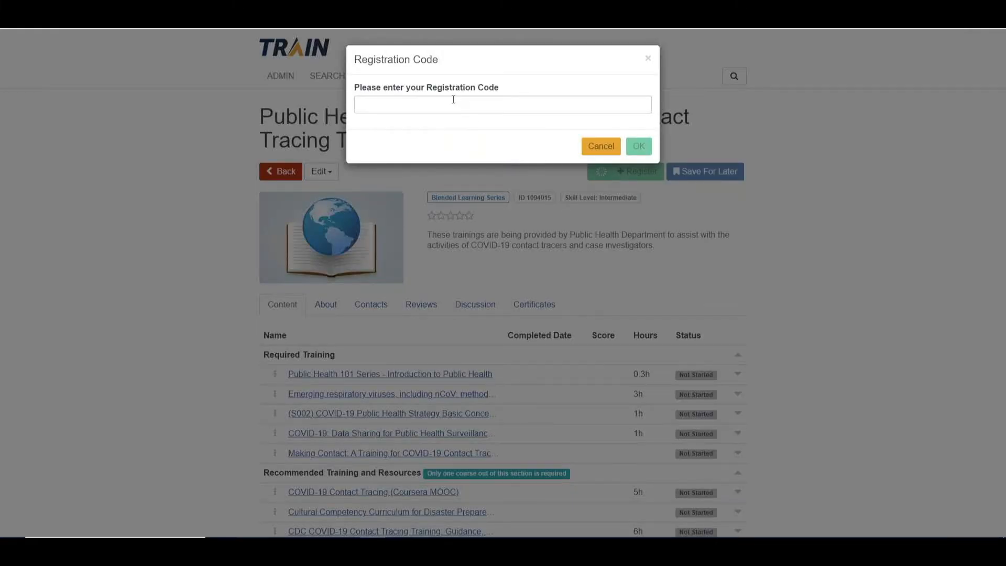
{"action": "type", "text": "C"}
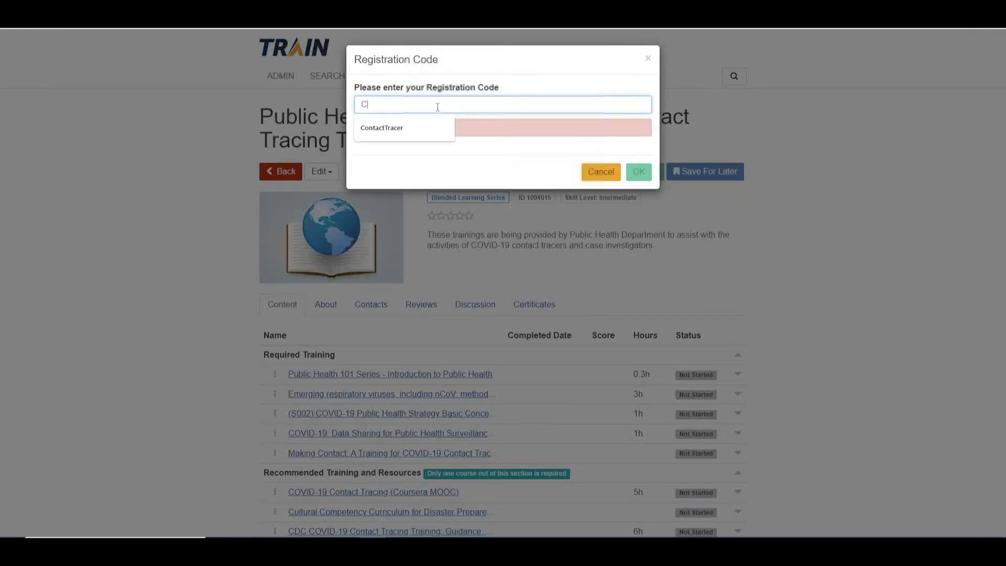
{"action": "left_click", "coordinate": [382, 127]}
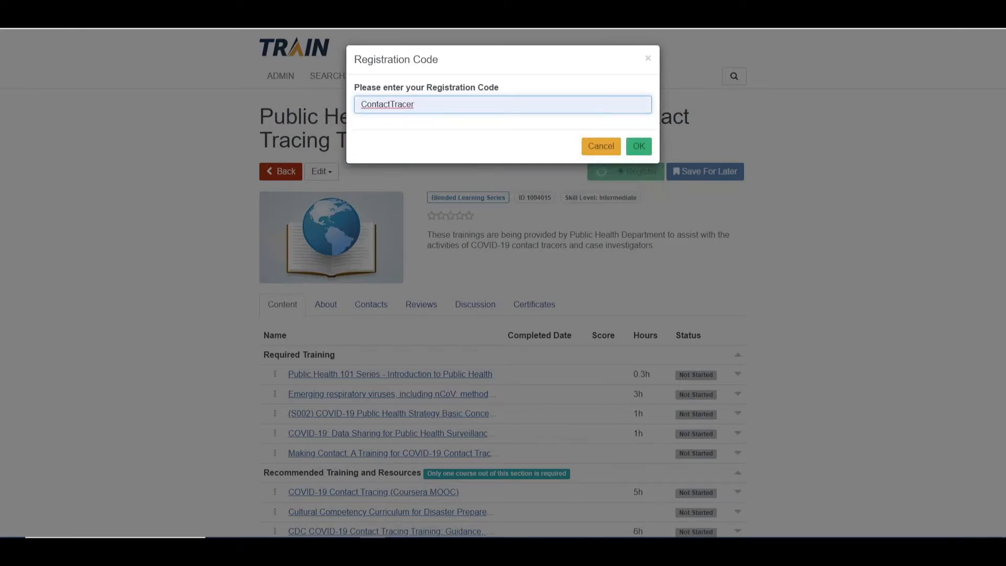
{"action": "left_click", "coordinate": [413, 103]}
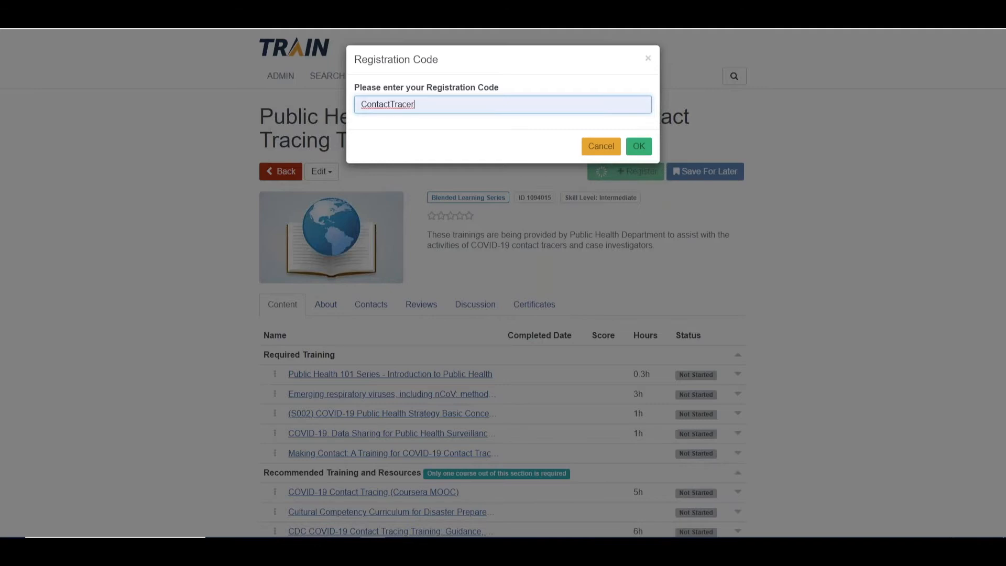
{"action": "mouse_move", "coordinate": [487, 130]}
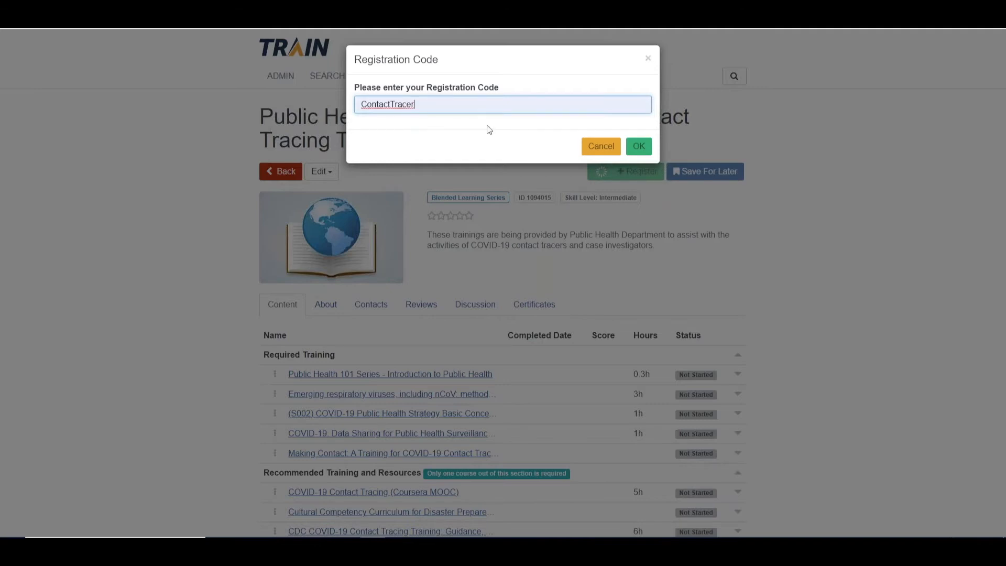
{"action": "left_click", "coordinate": [638, 146]}
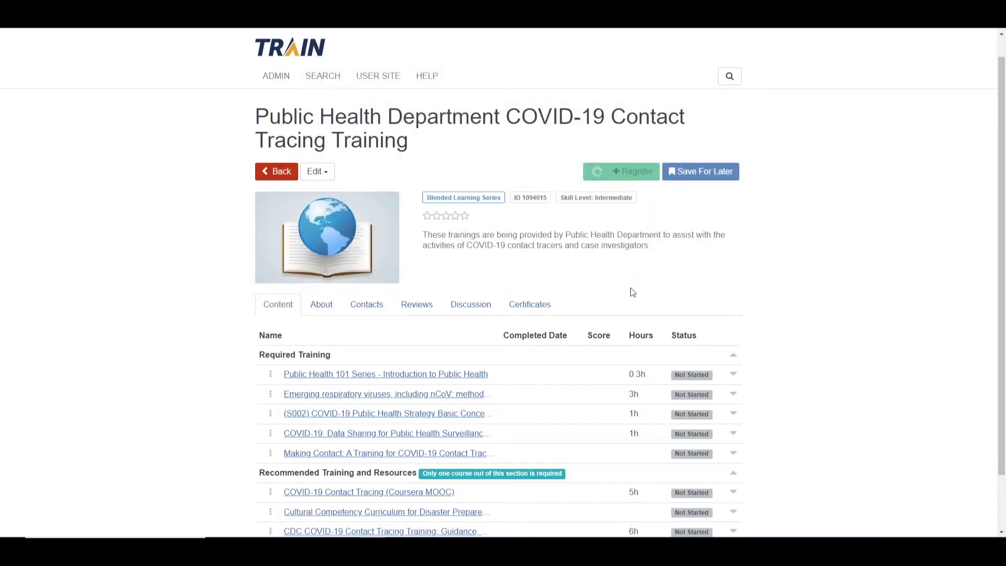
Let registration finish and review the course list on the Content tab, all courses not started.
{"action": "left_click", "coordinate": [619, 170]}
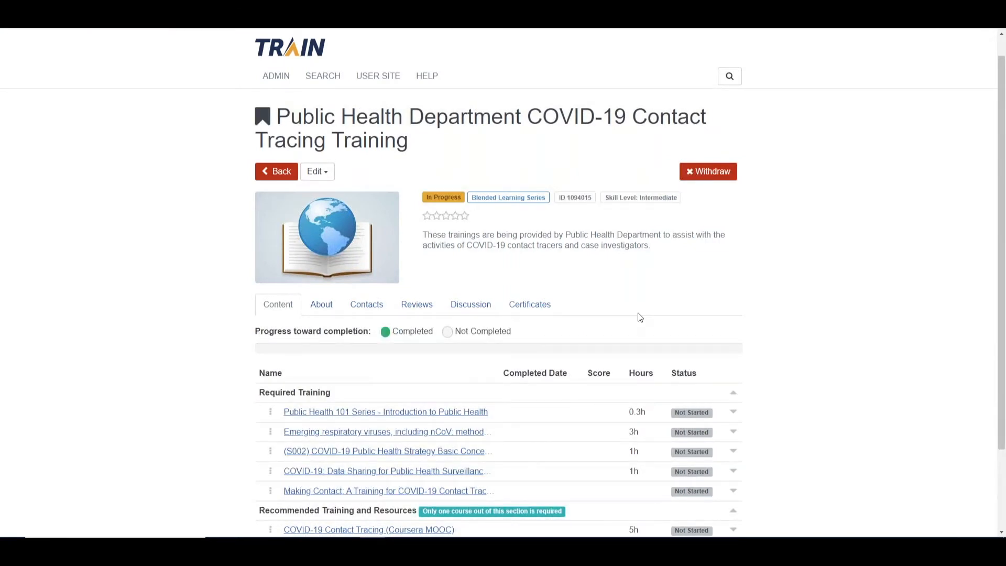
{"action": "scroll", "scroll_direction": "down", "scroll_amount": 3}
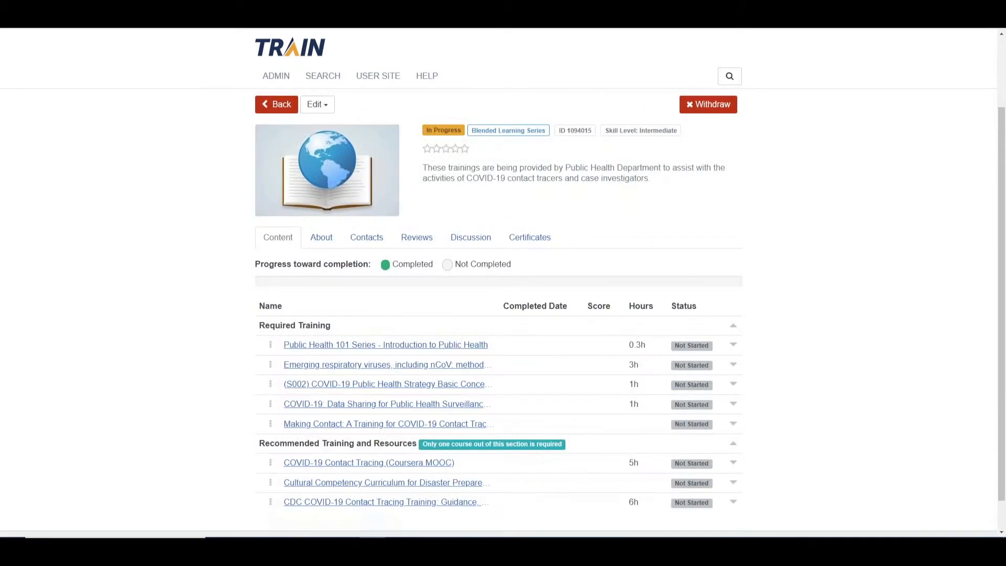
{"action": "scroll", "scroll_direction": "down", "scroll_amount": 3}
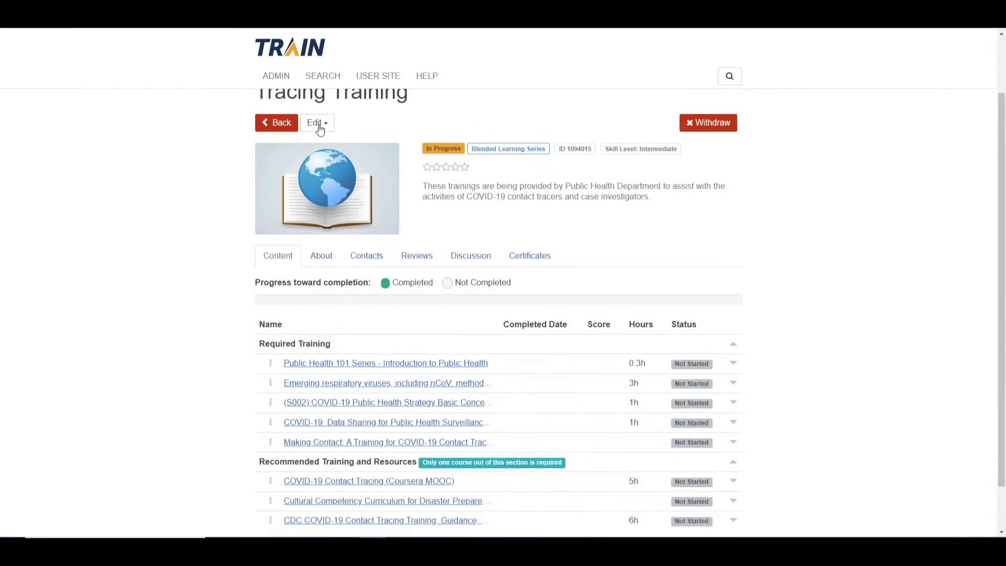
View the first learner's BLS Course Roster via Edit > Roster, every item marked Not Visited.
{"action": "left_click", "coordinate": [316, 123]}
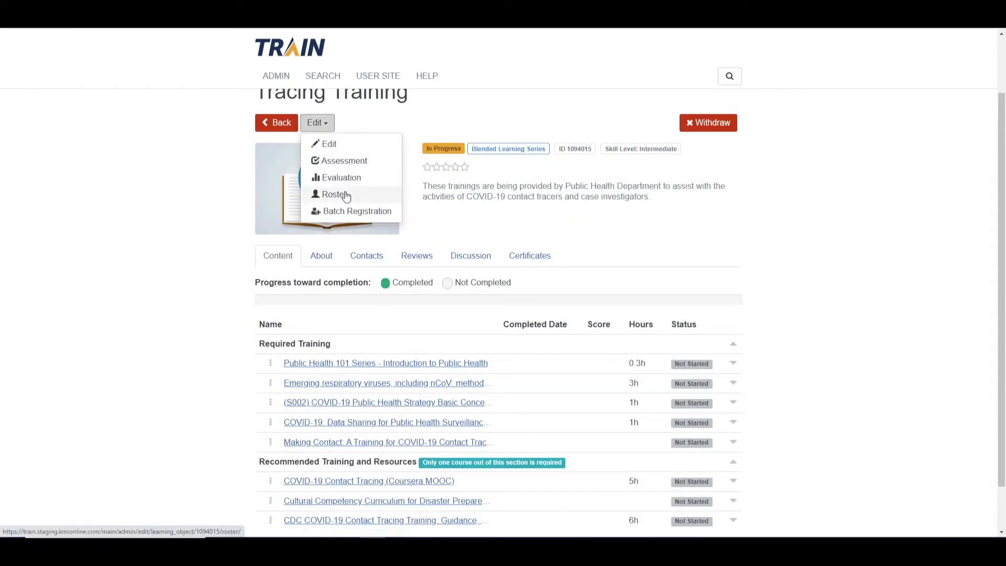
{"action": "left_click", "coordinate": [333, 194]}
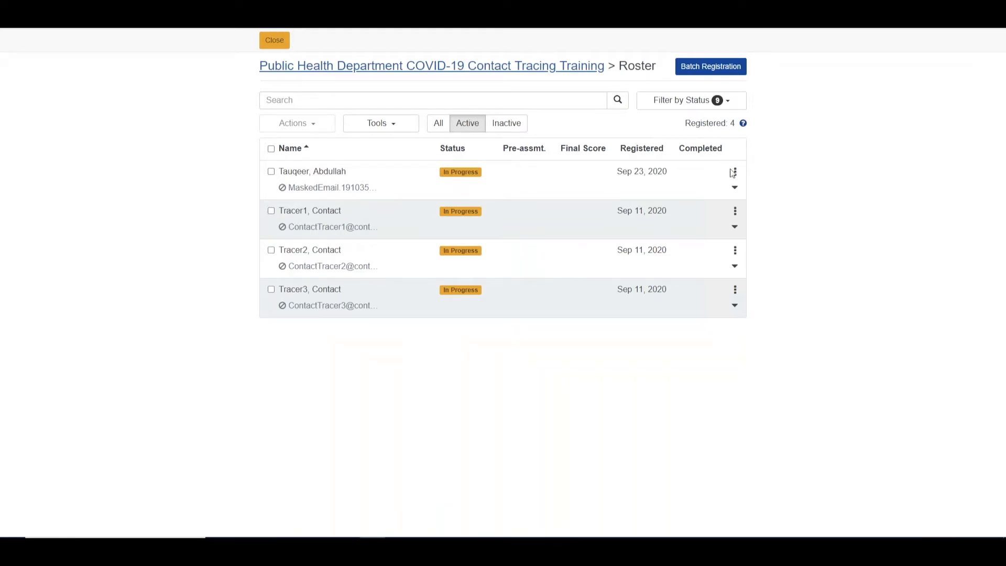
{"action": "left_click", "coordinate": [734, 171]}
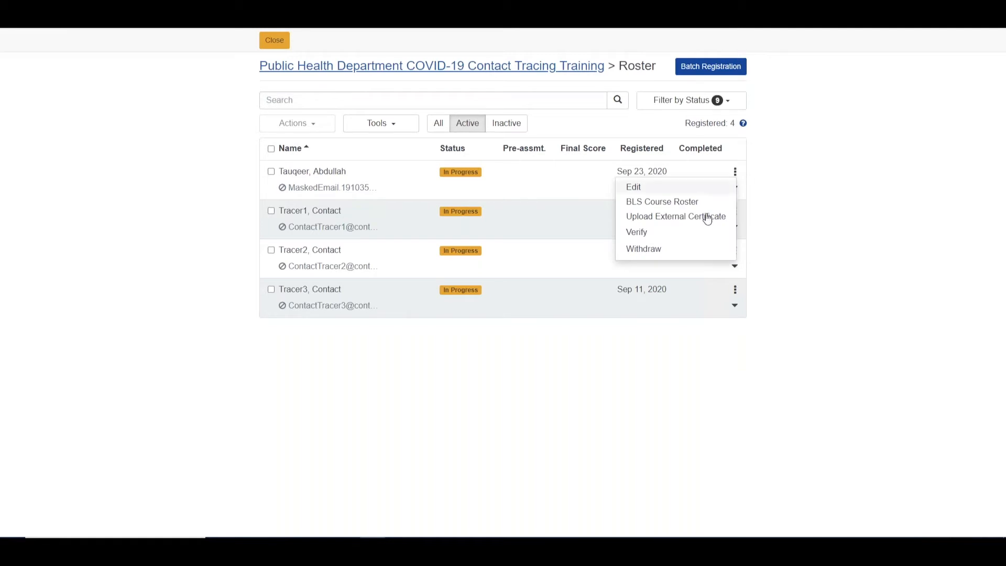
{"action": "left_click", "coordinate": [662, 202]}
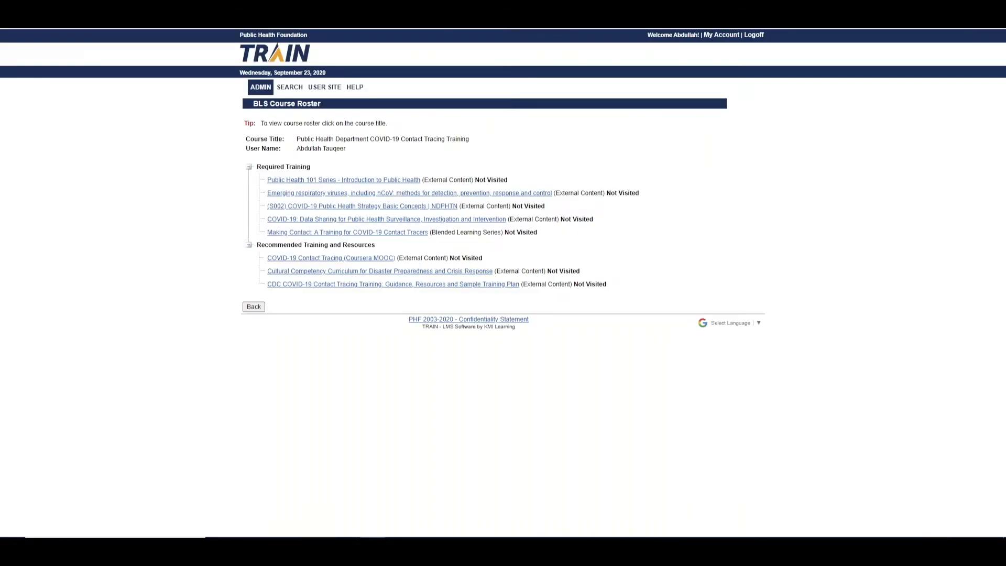
{"action": "mouse_move", "coordinate": [665, 250]}
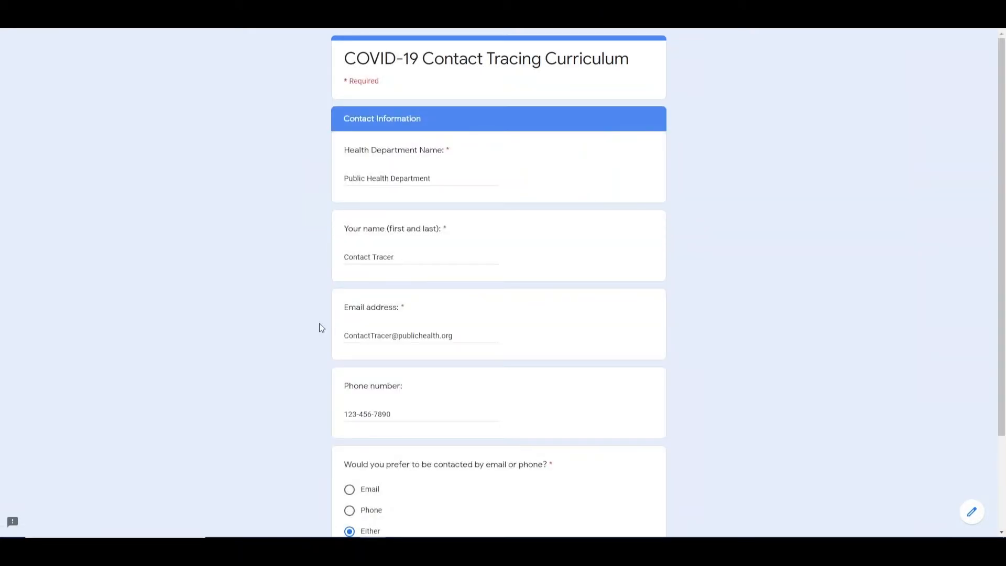
Move past contact info to Building Your Curriculum, keeping the CDC Foundation curriculum option selected.
{"action": "scroll", "scroll_direction": "down", "scroll_amount": 3}
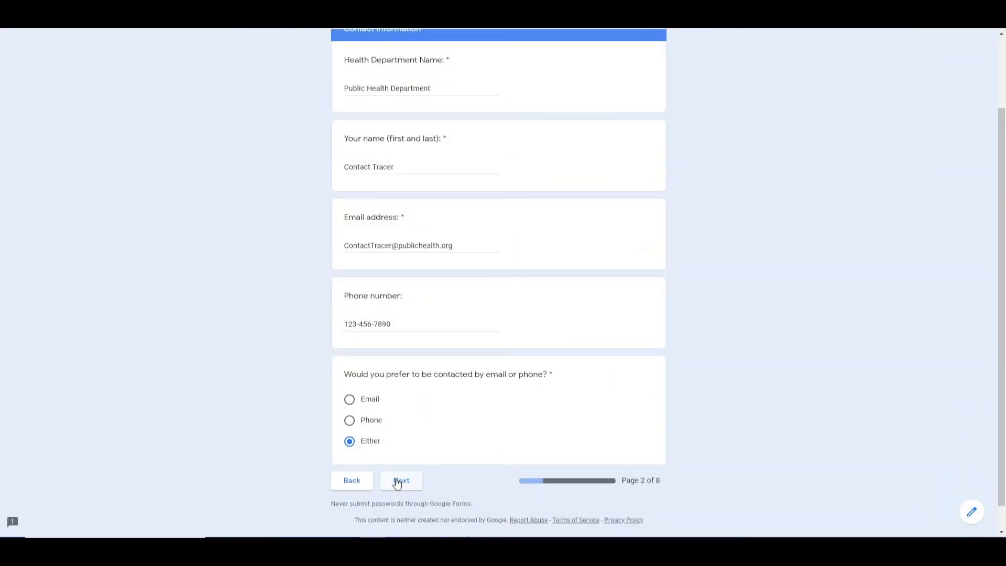
{"action": "left_click", "coordinate": [401, 480]}
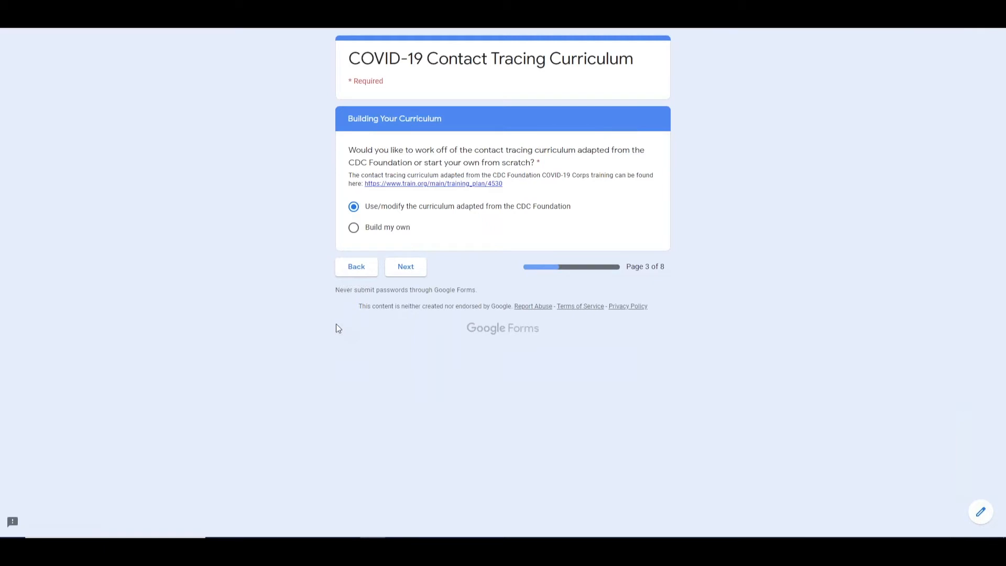
{"action": "mouse_move", "coordinate": [345, 312]}
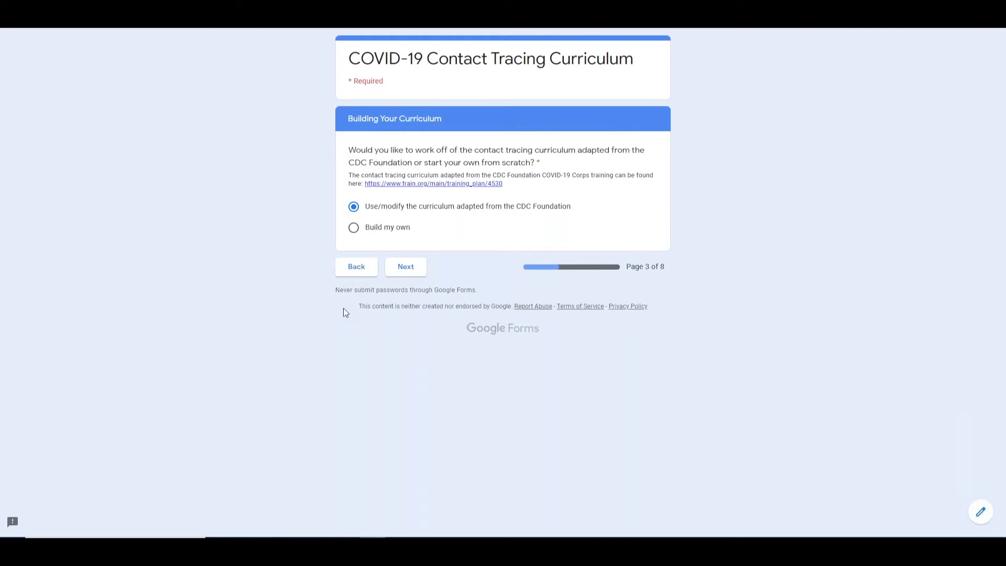
{"action": "mouse_move", "coordinate": [405, 266]}
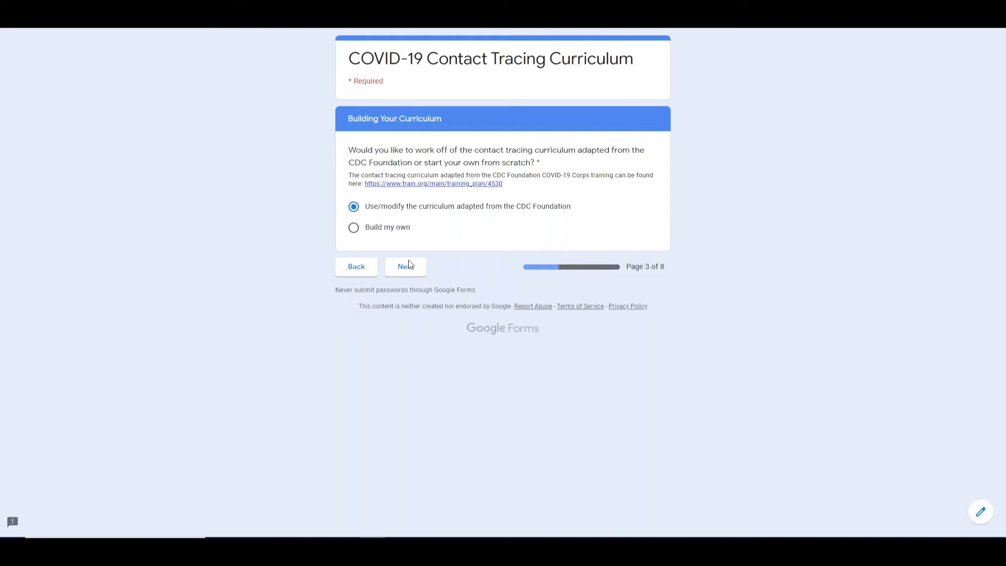
{"action": "left_click", "coordinate": [405, 266]}
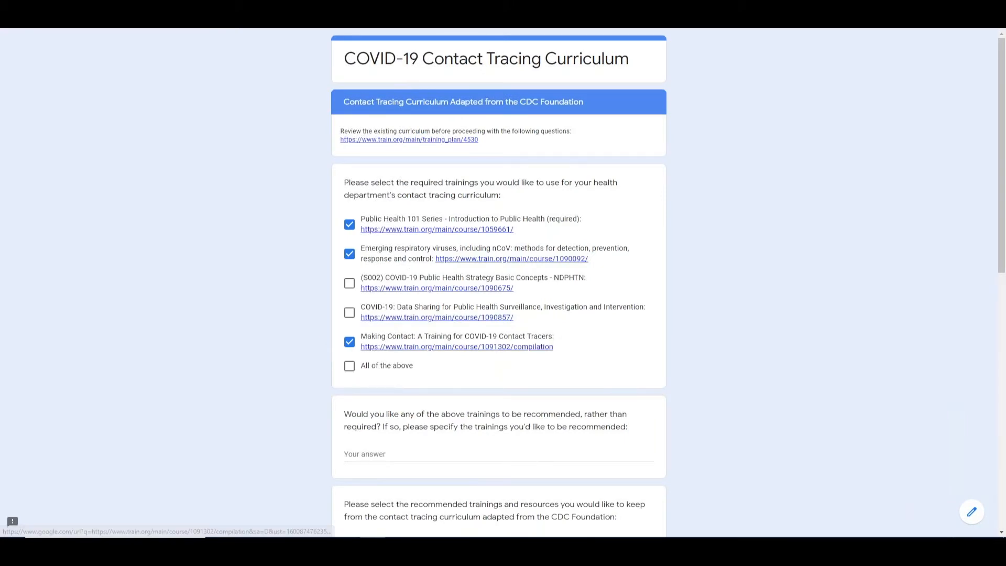
{"action": "mouse_move", "coordinate": [327, 342]}
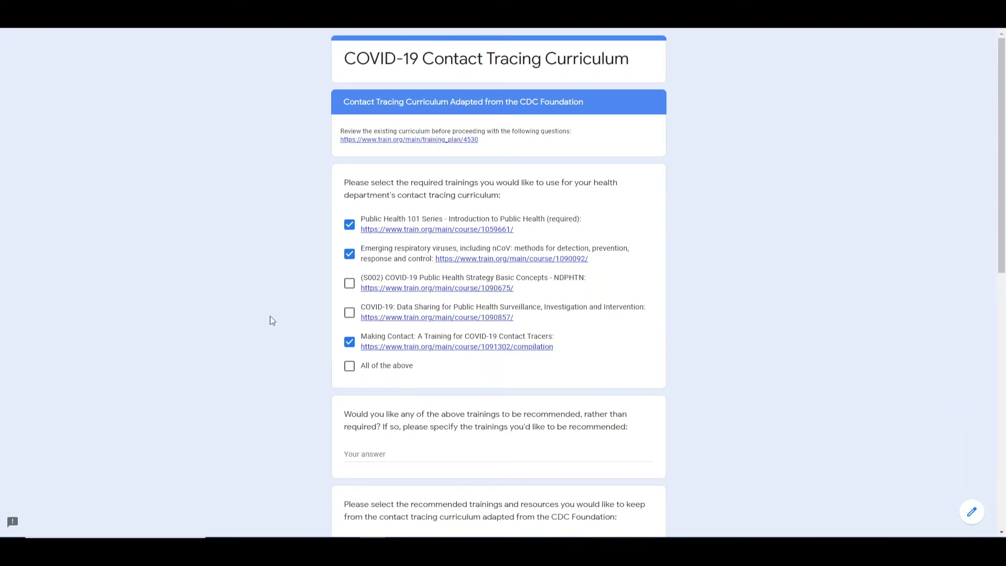
{"action": "scroll", "scroll_direction": "down", "scroll_amount": 3}
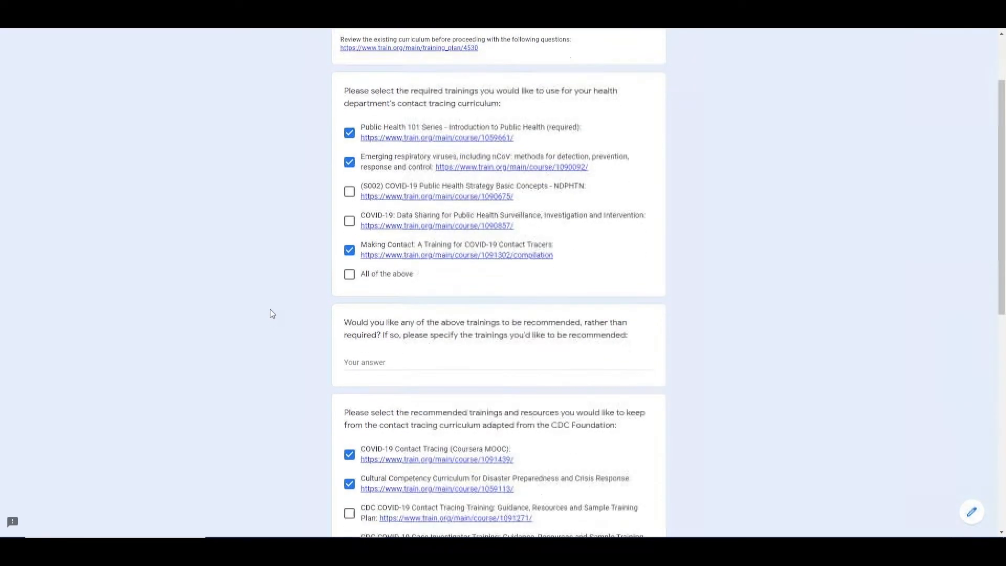
{"action": "scroll", "scroll_direction": "down", "scroll_amount": 3}
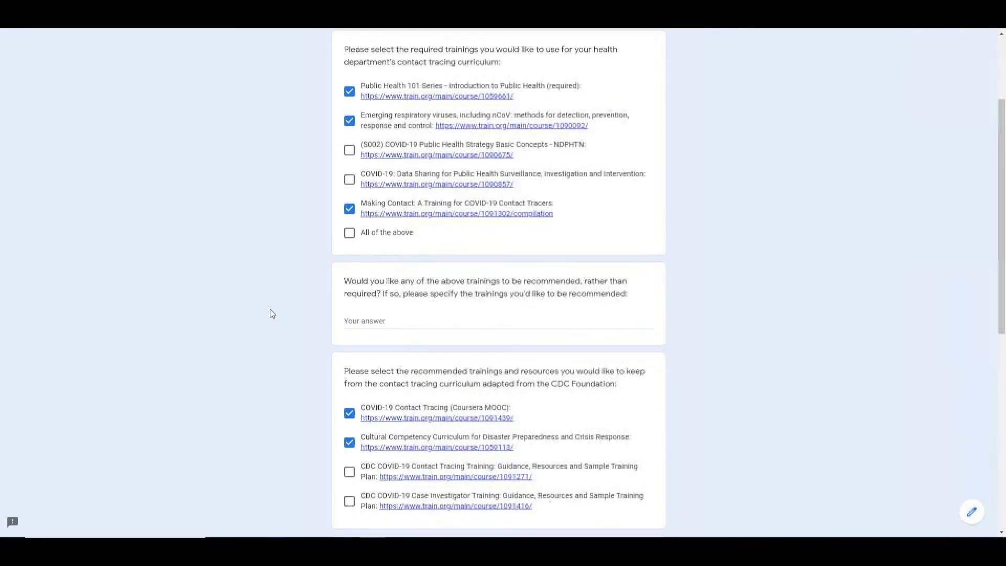
{"action": "scroll", "scroll_direction": "down", "scroll_amount": 3}
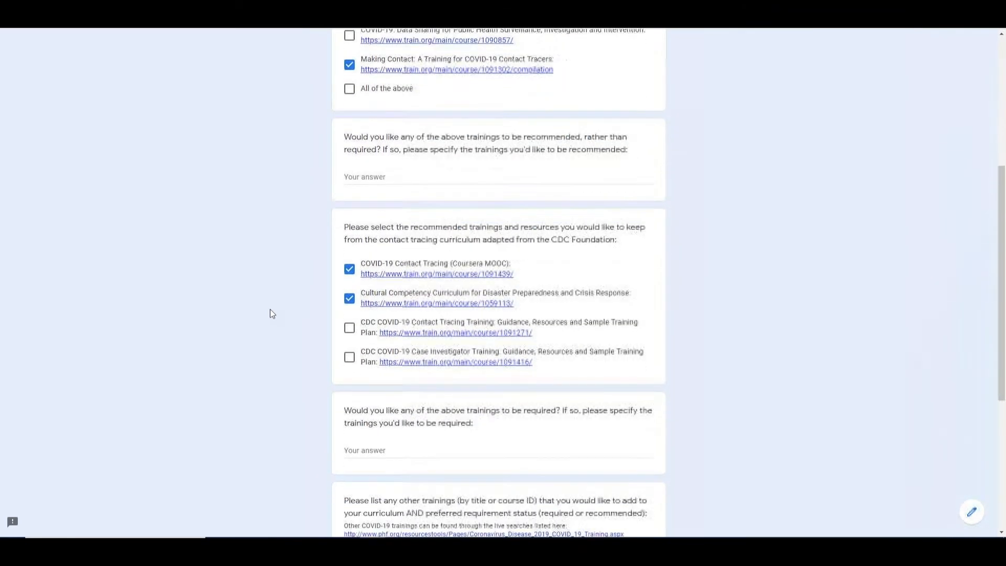
{"action": "scroll", "scroll_direction": "down", "scroll_amount": 3}
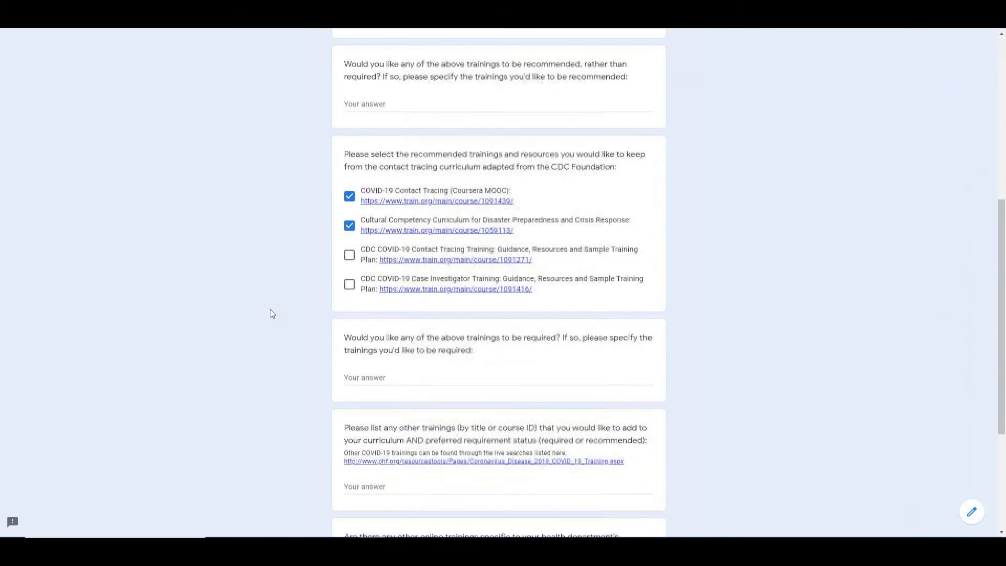
{"action": "scroll", "scroll_direction": "down", "scroll_amount": 3}
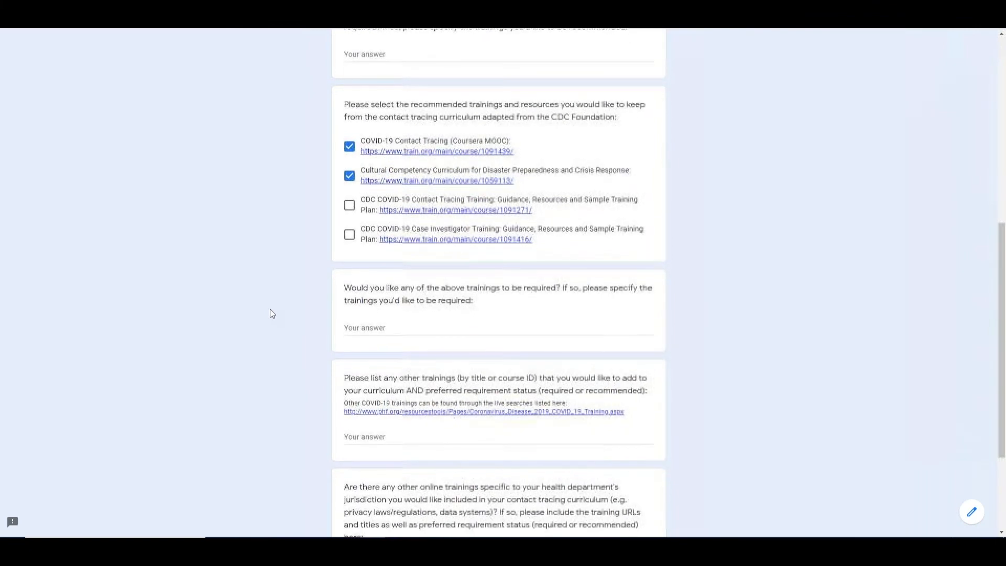
{"action": "scroll", "scroll_direction": "down", "scroll_amount": 3}
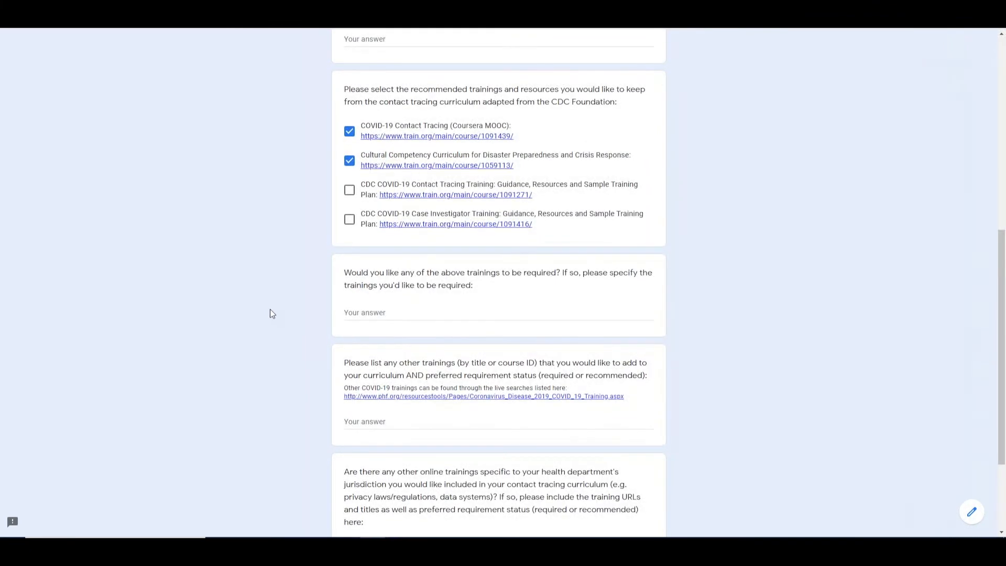
{"action": "scroll", "scroll_direction": "down", "scroll_amount": 3}
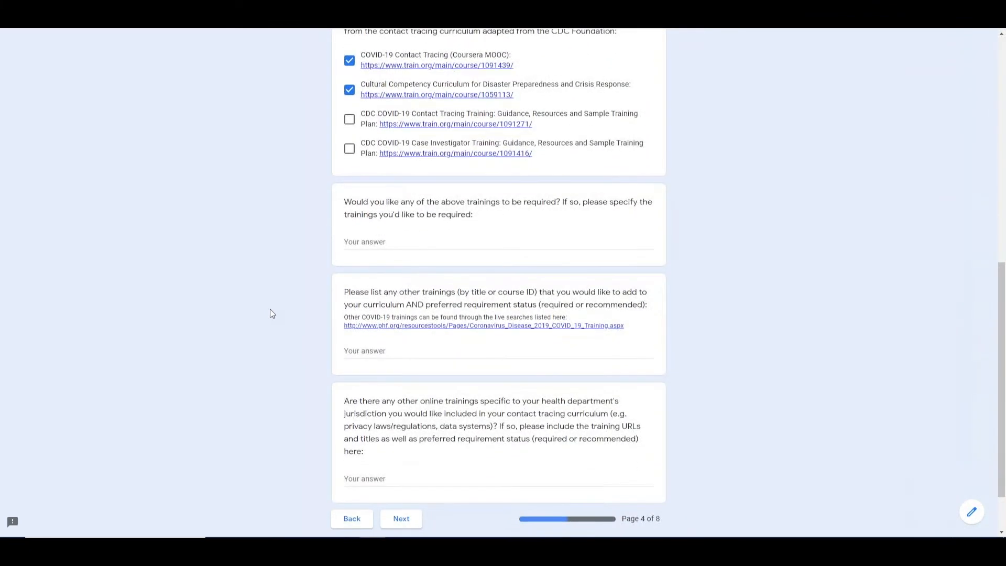
{"action": "scroll", "scroll_direction": "down", "scroll_amount": 3}
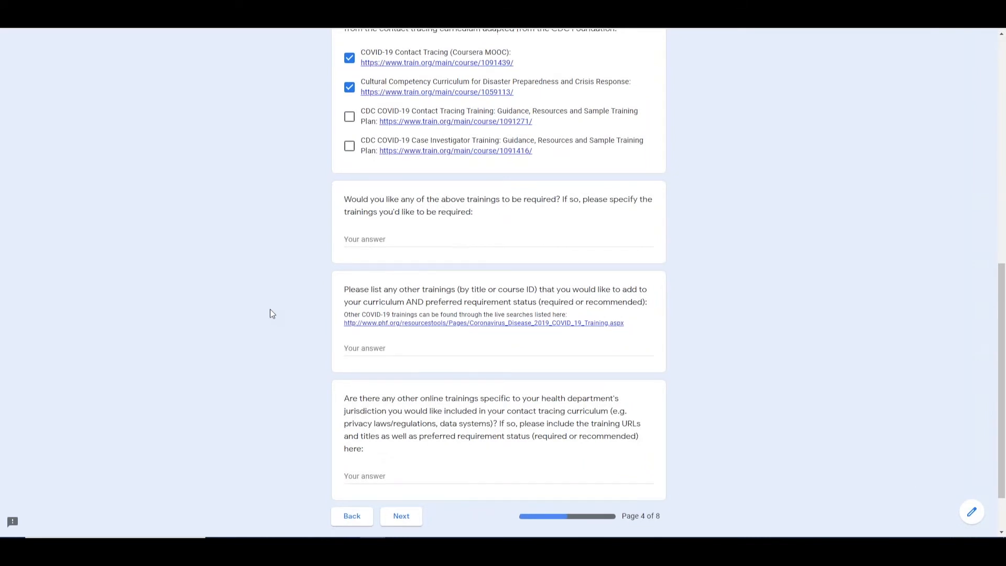
{"action": "scroll", "scroll_direction": "down", "scroll_amount": 3}
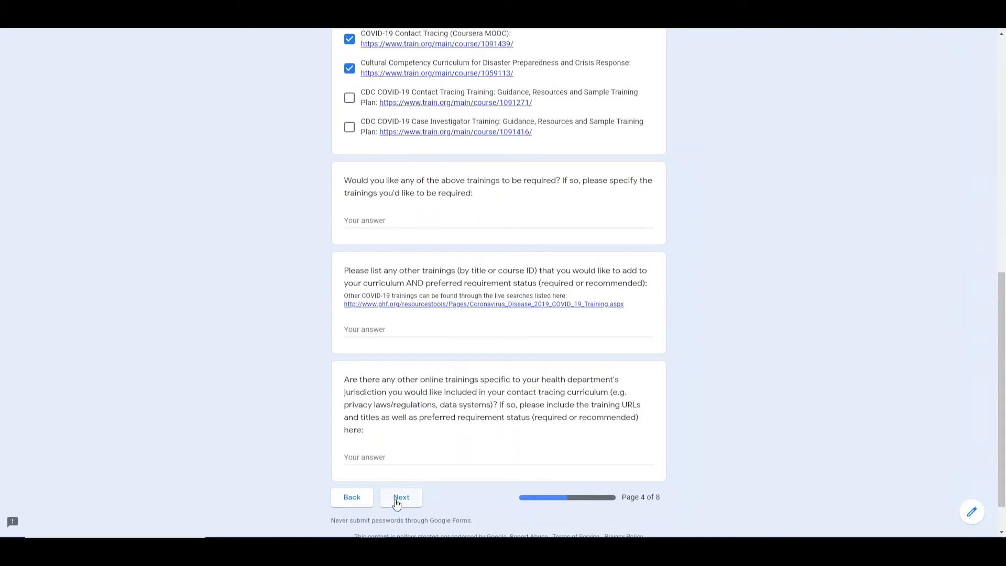
Continue through pages 4, 6 and 7 unchanged and submit the form on page 8.
{"action": "left_click", "coordinate": [401, 497]}
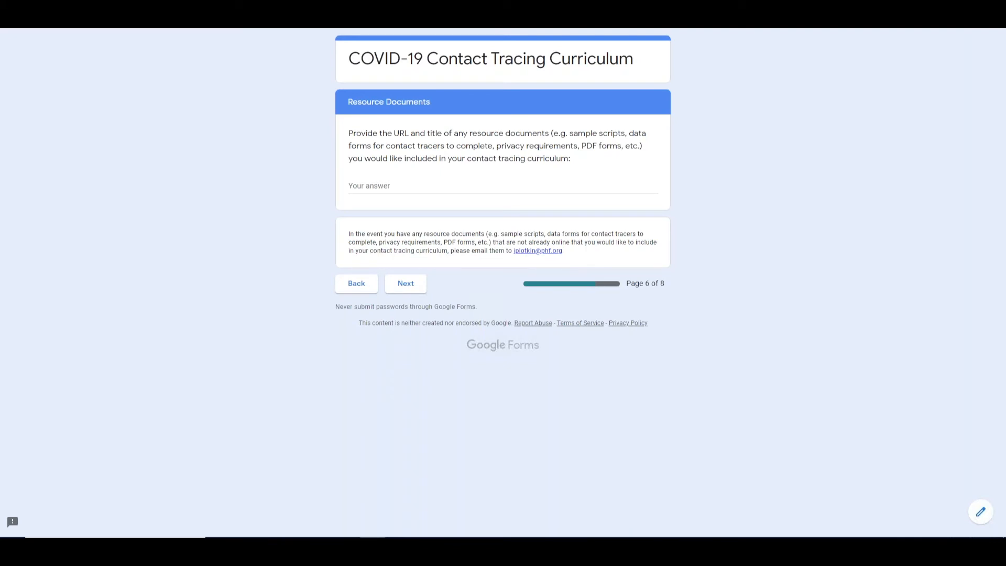
{"action": "mouse_move", "coordinate": [404, 284]}
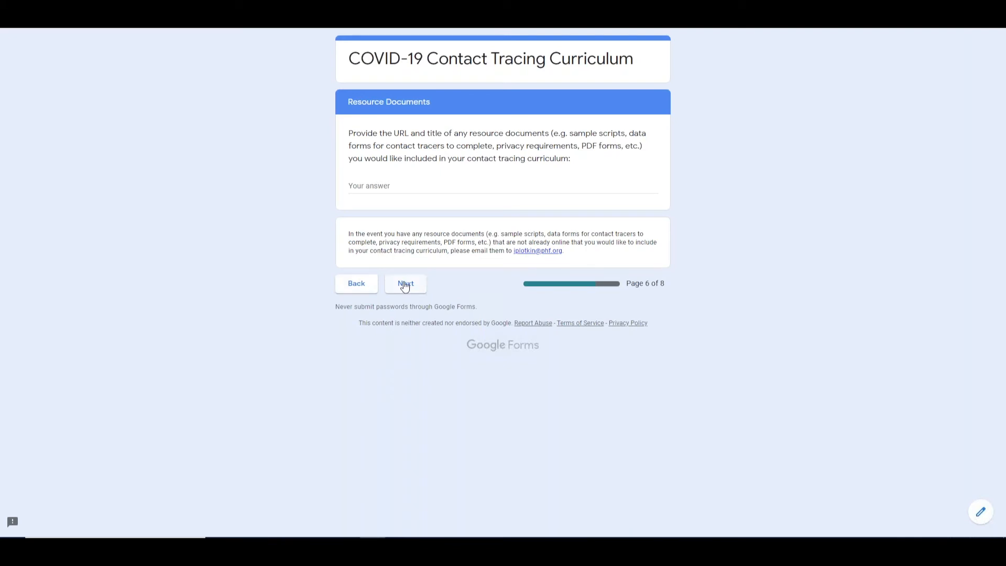
{"action": "left_click", "coordinate": [404, 283]}
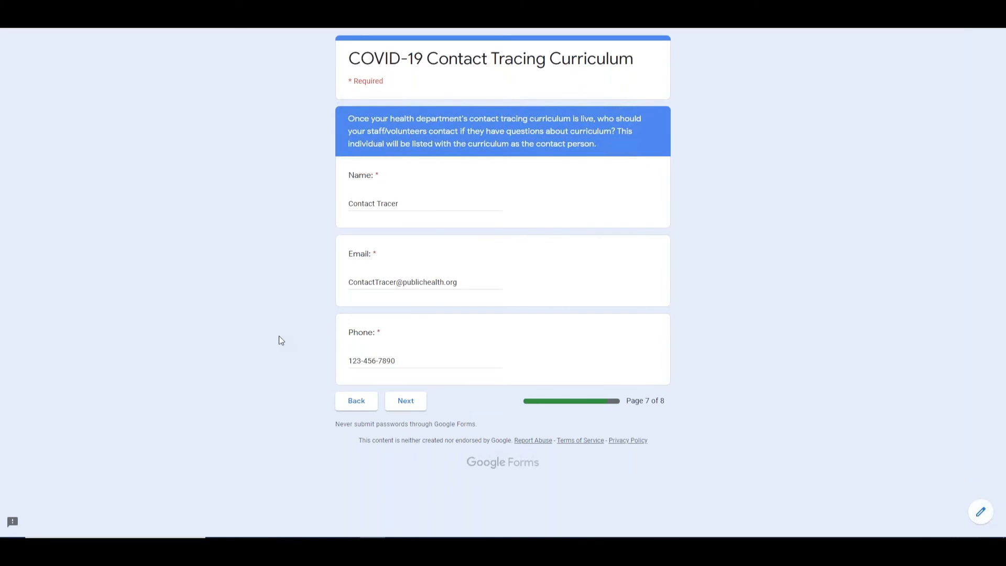
{"action": "mouse_move", "coordinate": [357, 365]}
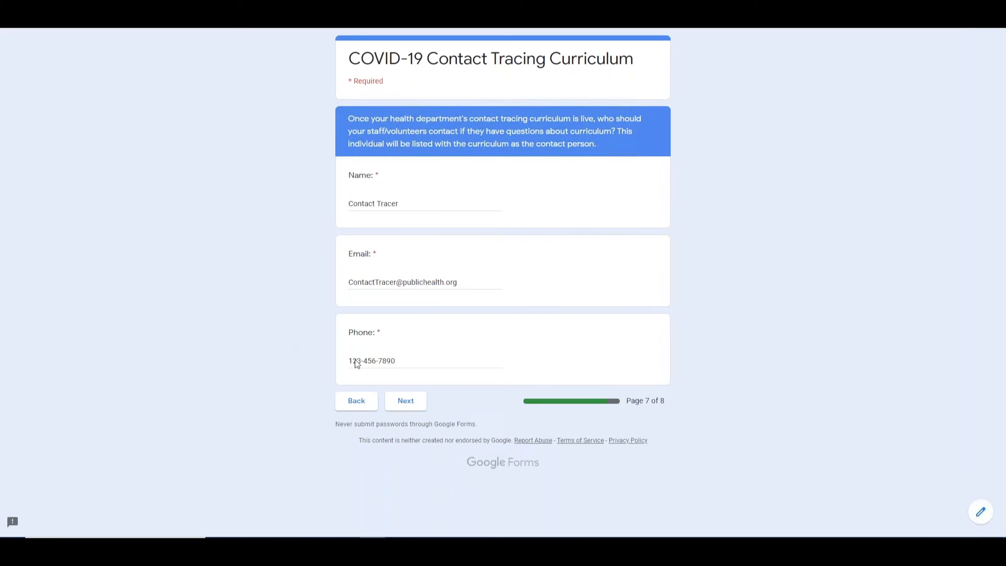
{"action": "left_click", "coordinate": [404, 400]}
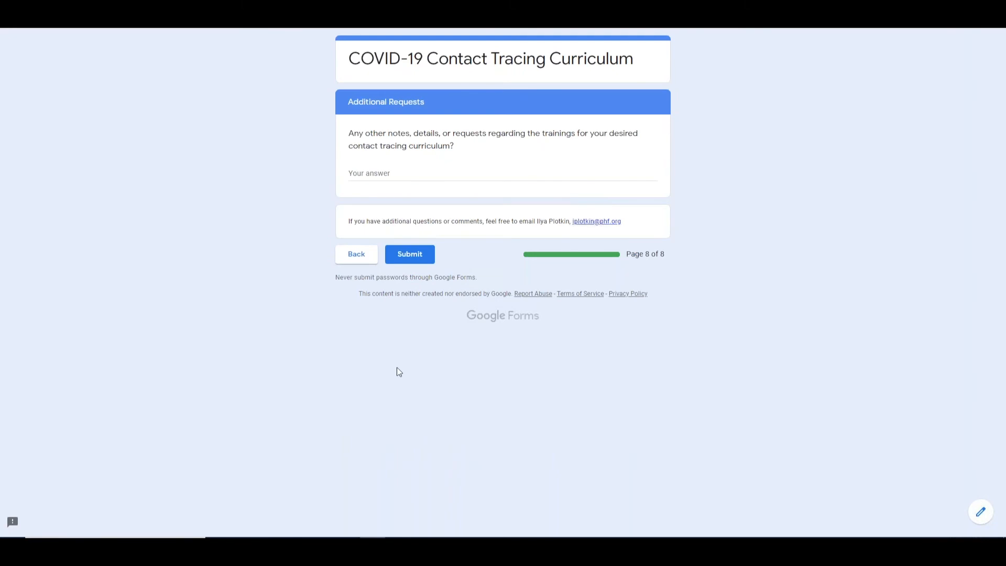
{"action": "mouse_move", "coordinate": [398, 287]}
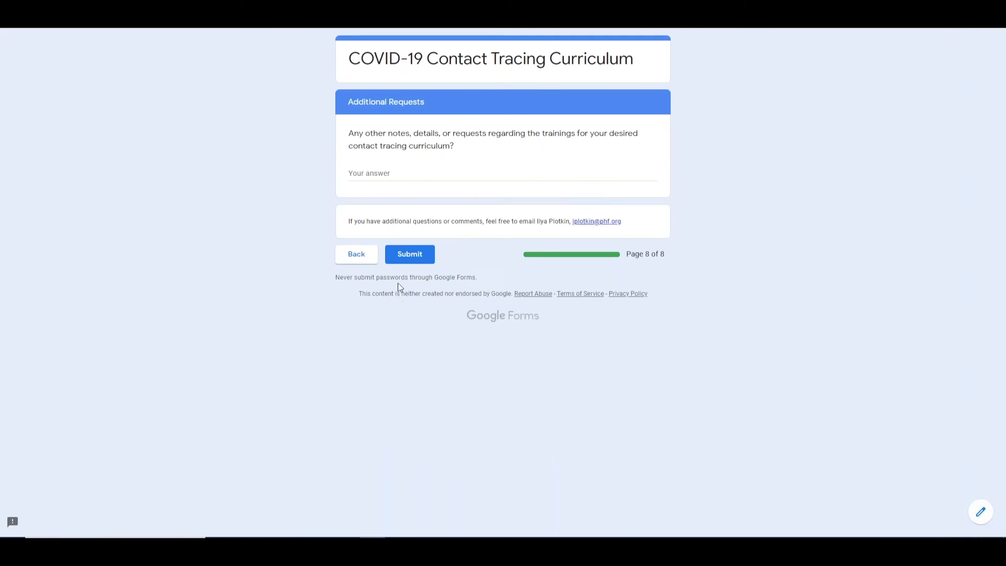
{"action": "left_click", "coordinate": [409, 253]}
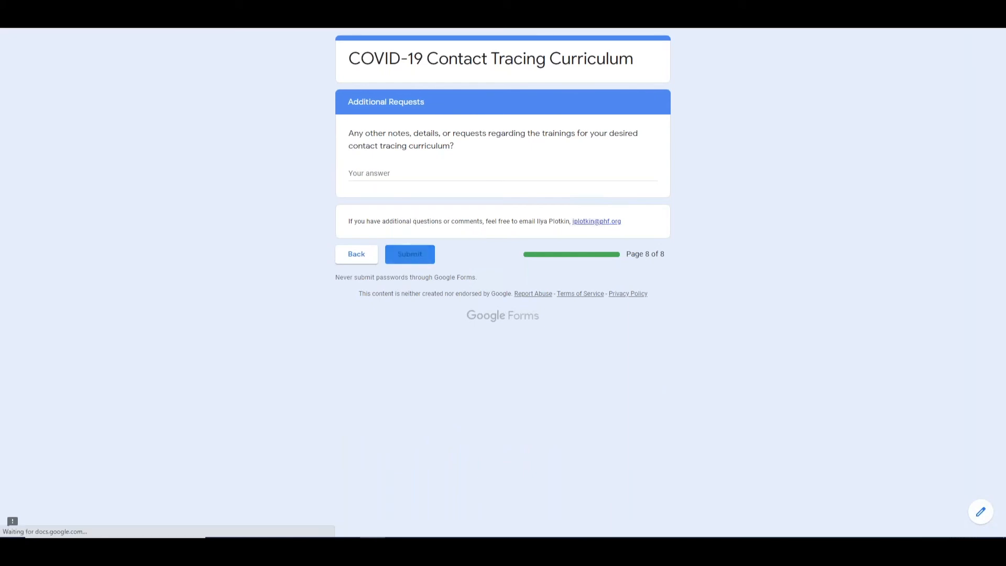